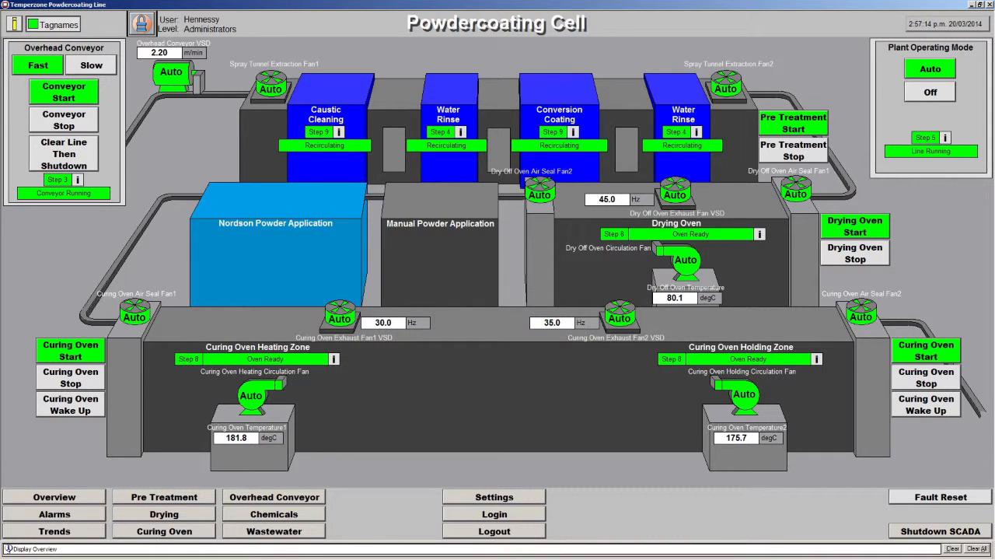
Switch from the Powdercoating Cell overview to the Pre Treatment four-stage tunnel display.
left_click(165, 496)
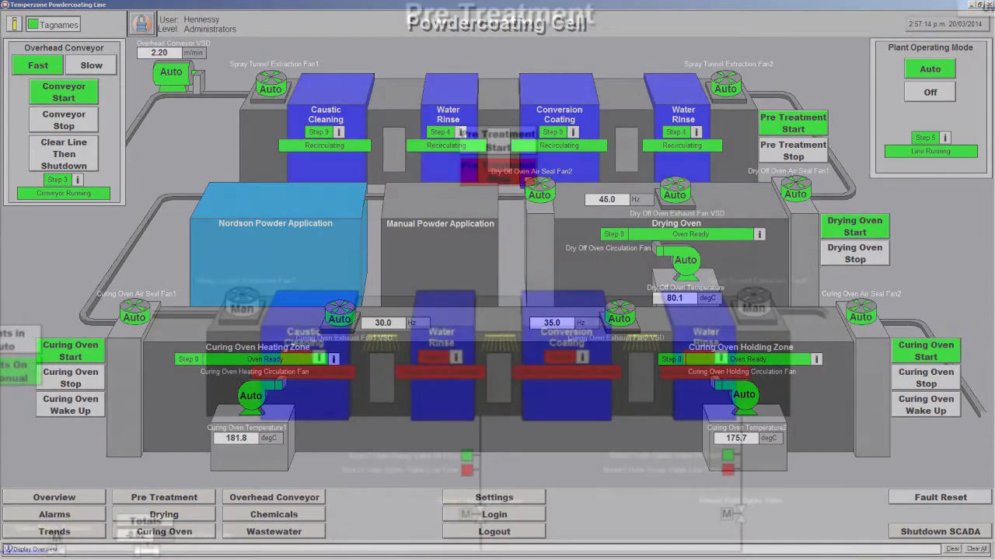
left_click(164, 497)
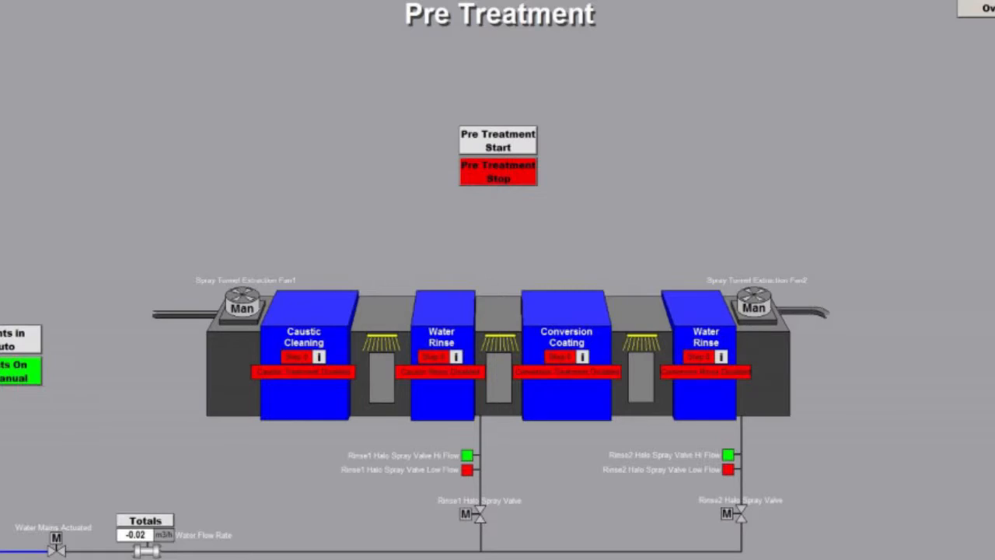